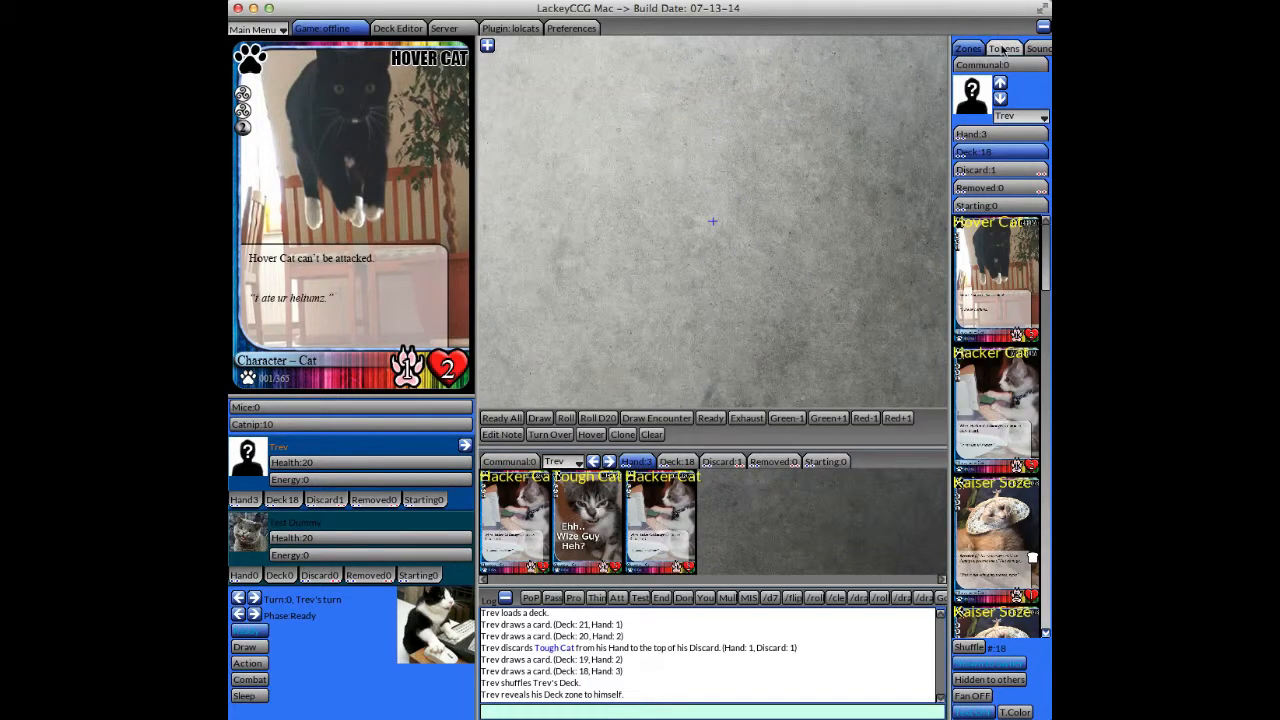
- Show the Tokens list and preview the Cat Token card with its kitten artwork
left_click(1004, 48)
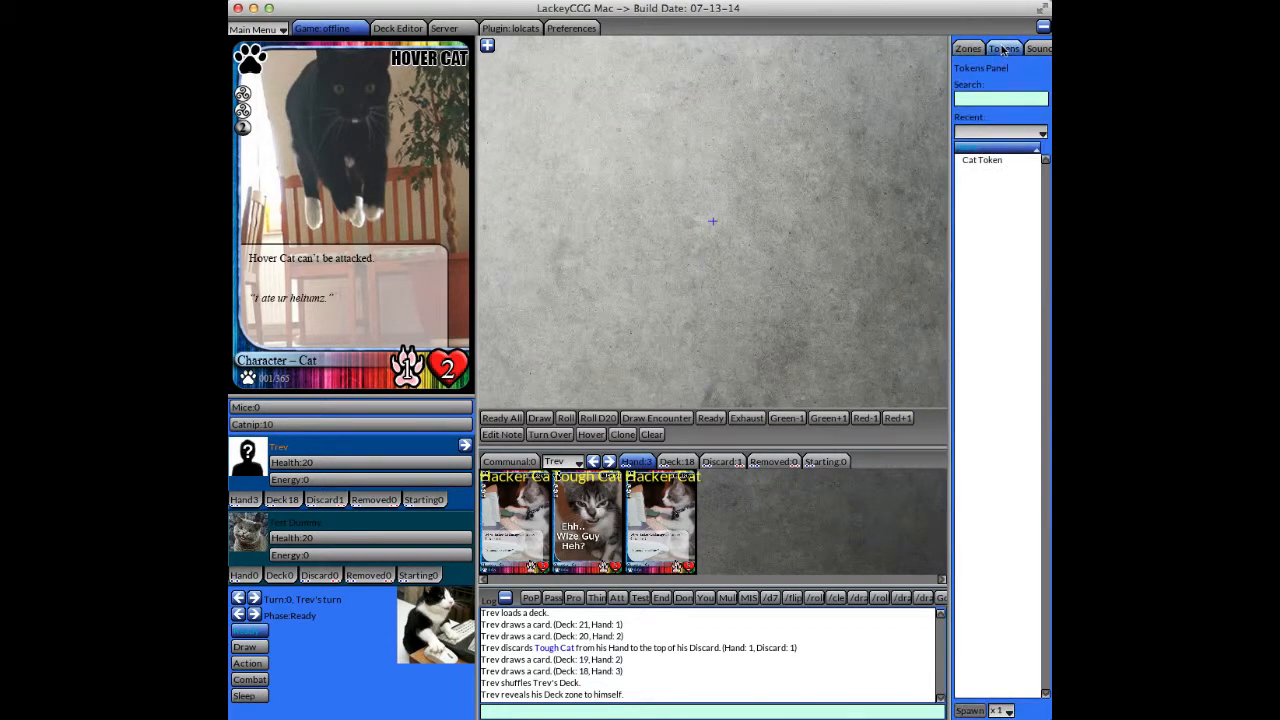
left_click(982, 160)
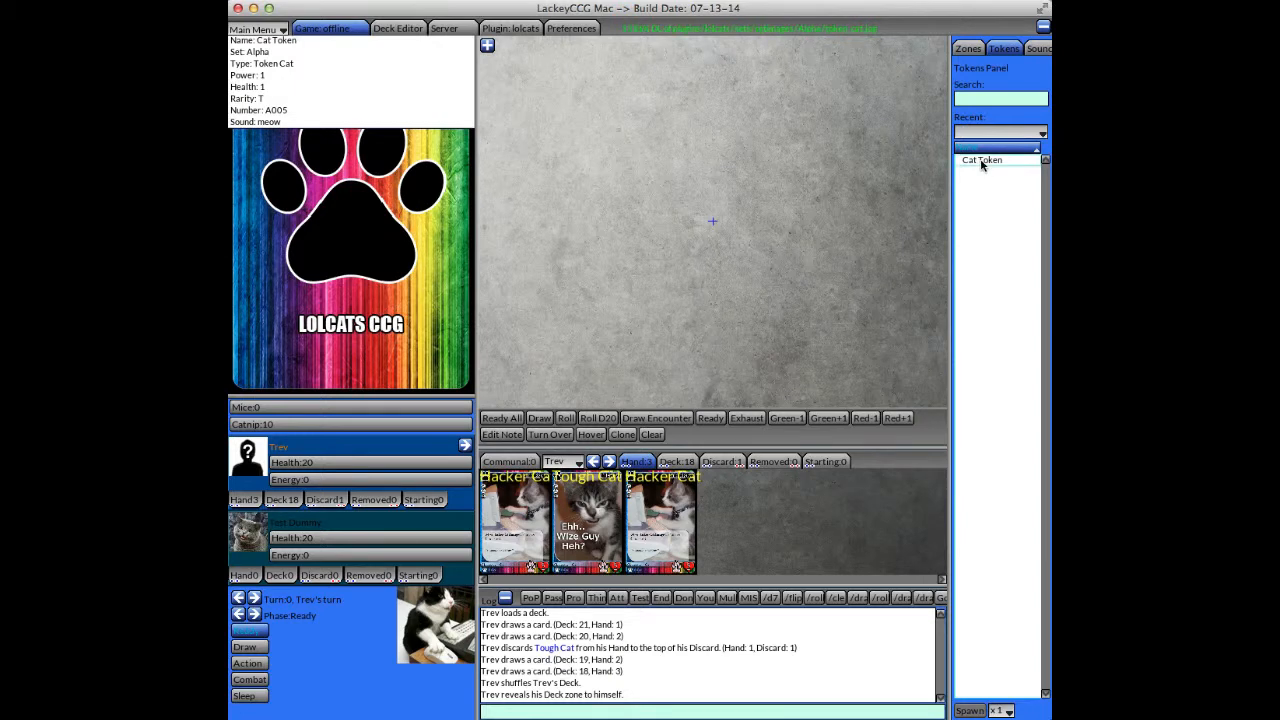
left_click(982, 160)
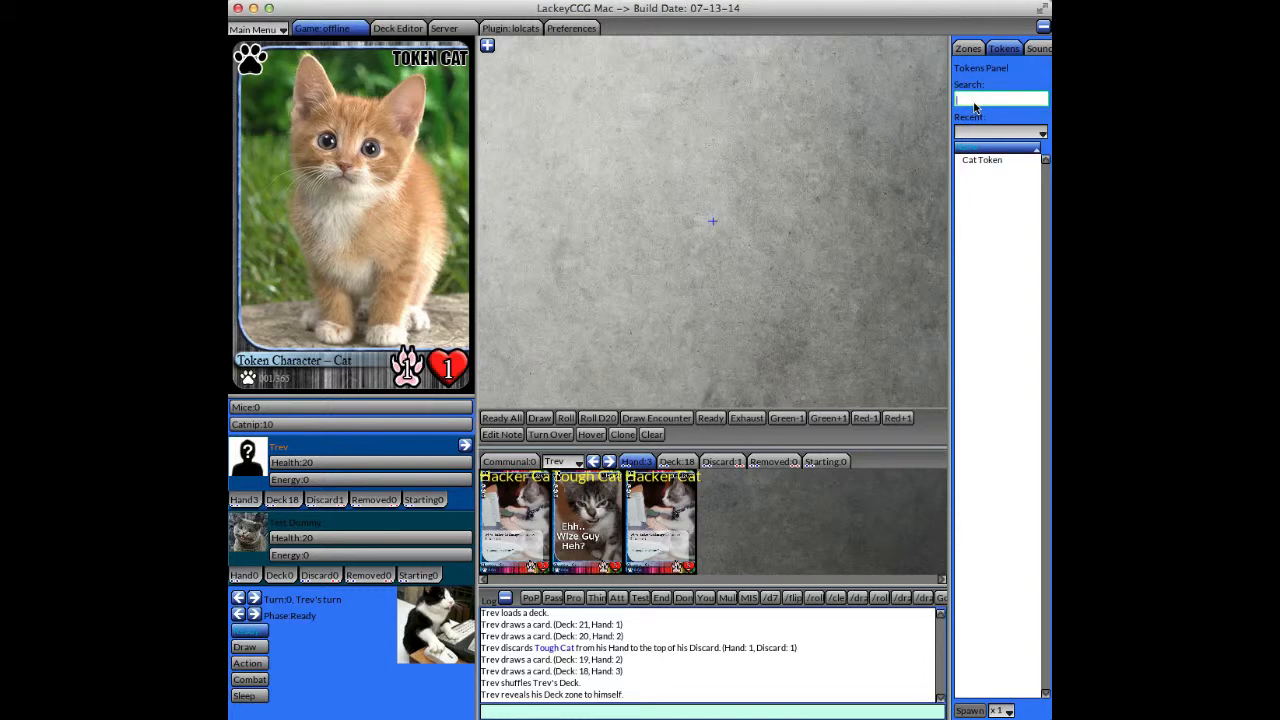
- Search the tokens for 'cat' and drag four Cat Tokens onto the table
type("cat")
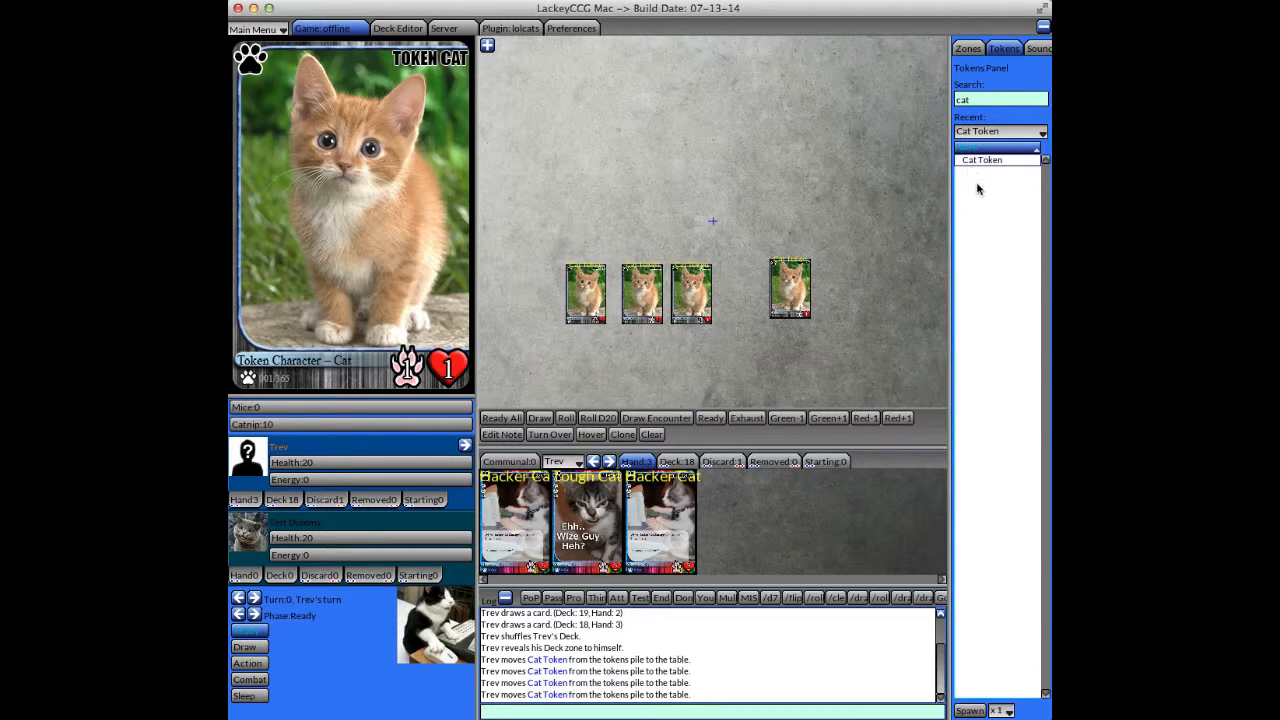
mouse_move(984, 166)
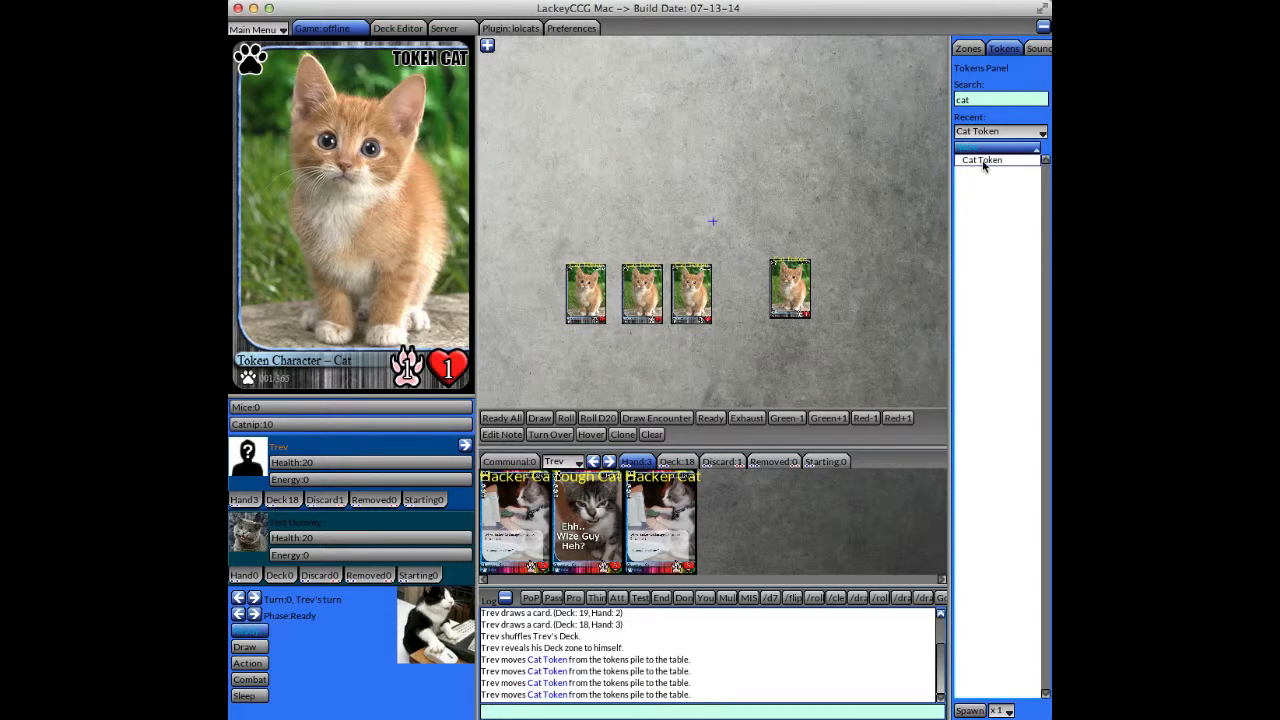
- Spawn four more Cat Tokens at once with the x4 count, making eight on the table
left_click(1000, 710)
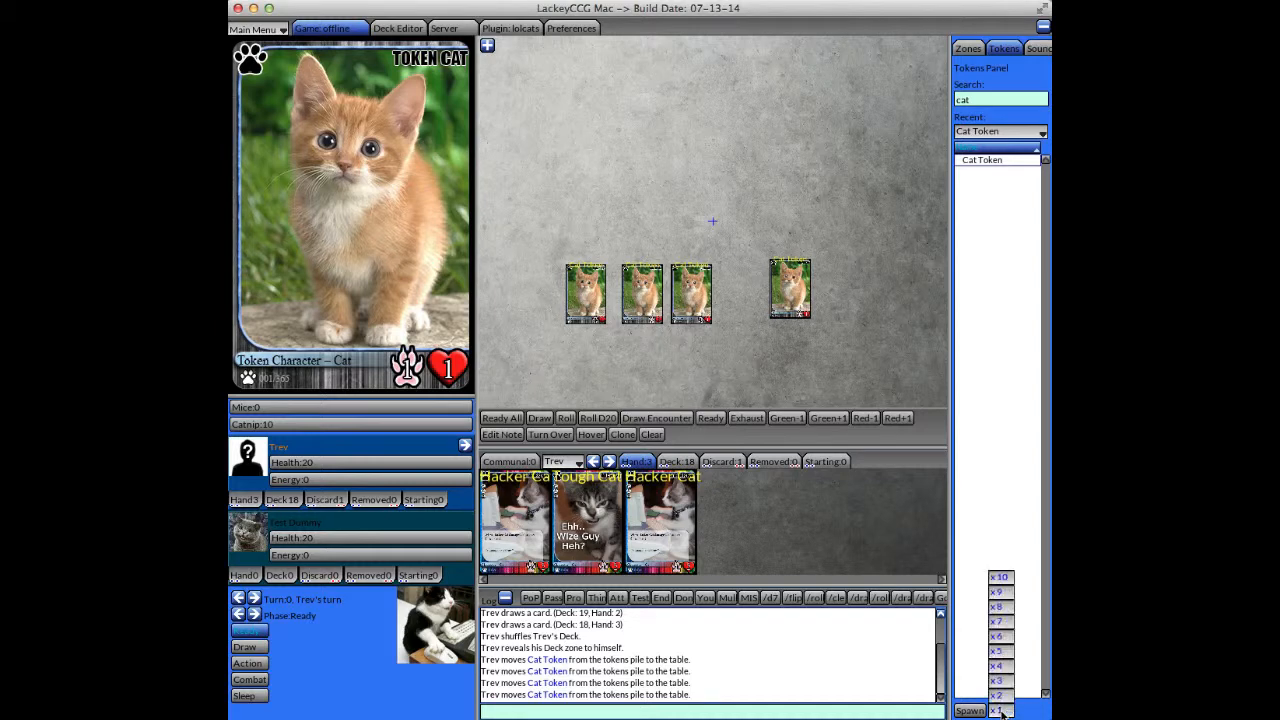
left_click(998, 680)
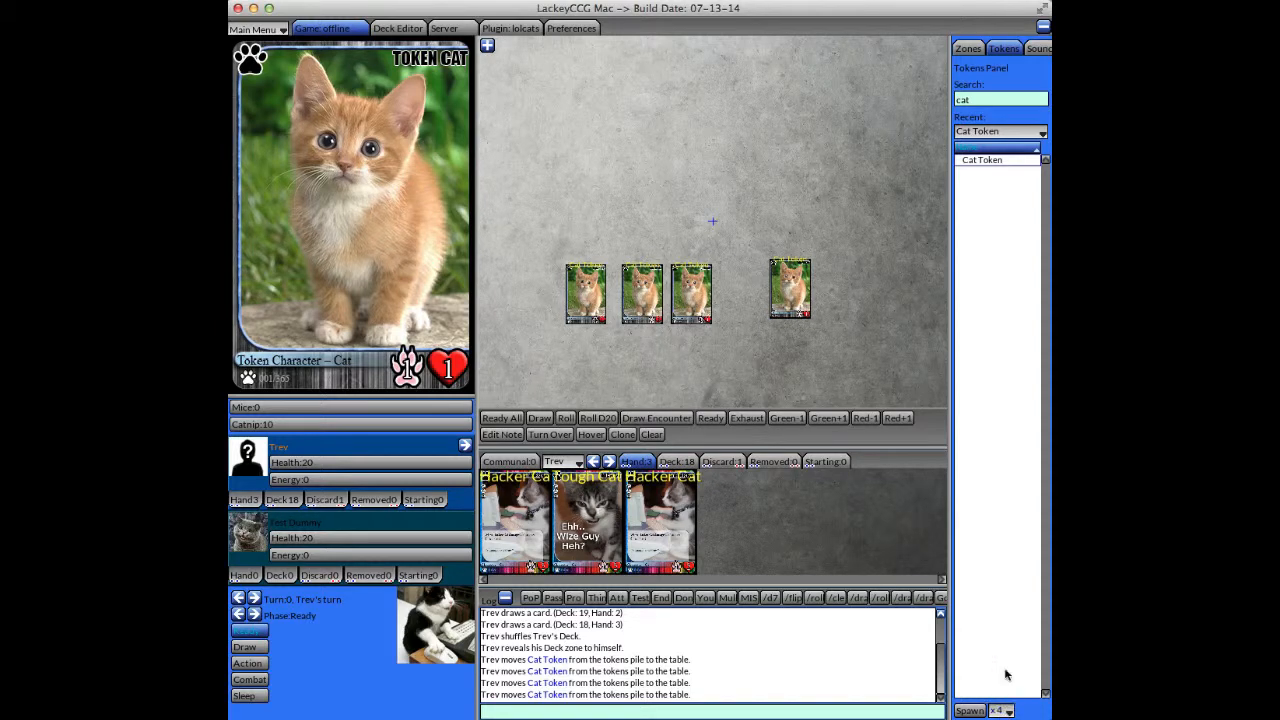
left_click(968, 710)
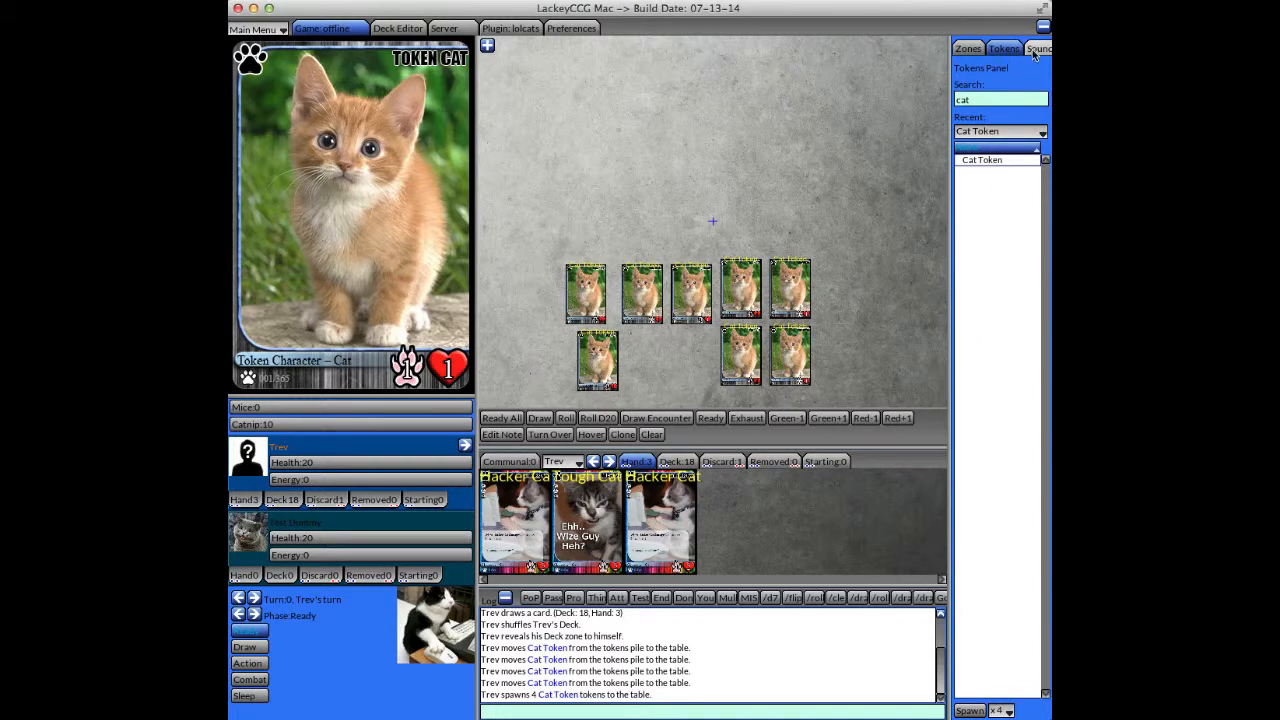
- Switch the sidebar to the SoundShare panel with its outgoing and incoming sound lists
left_click(1038, 48)
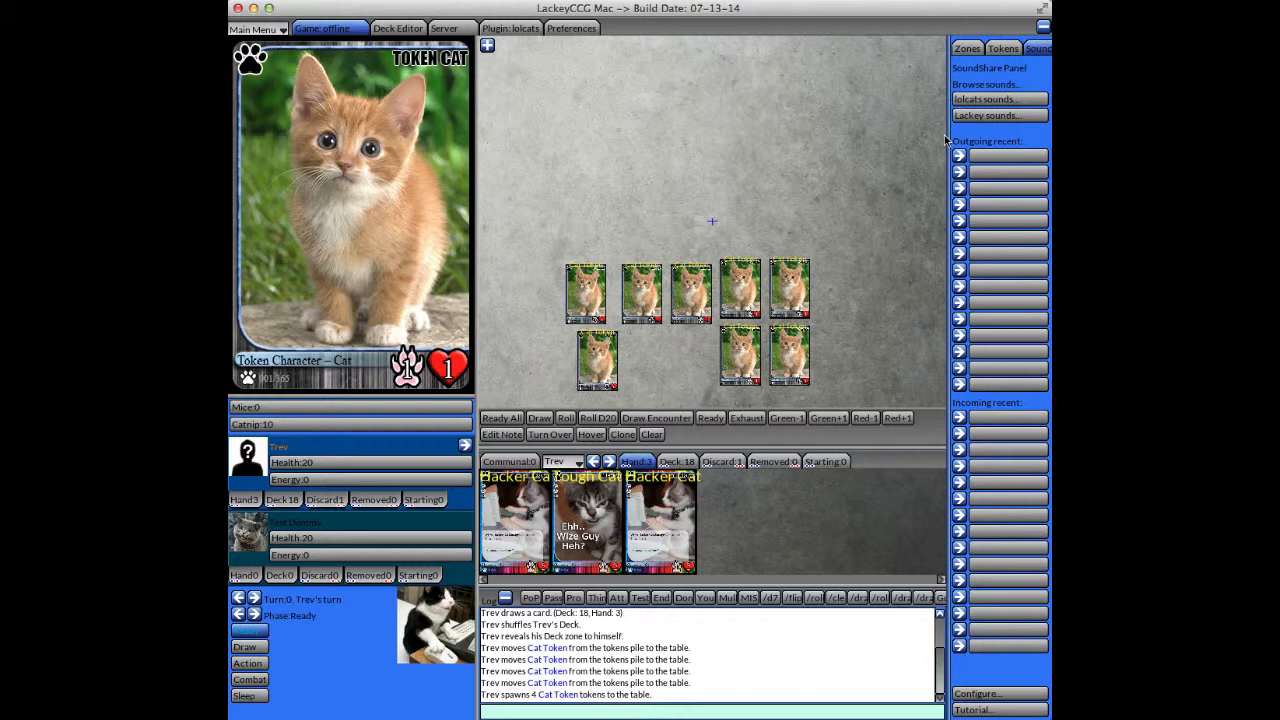
left_click(1020, 48)
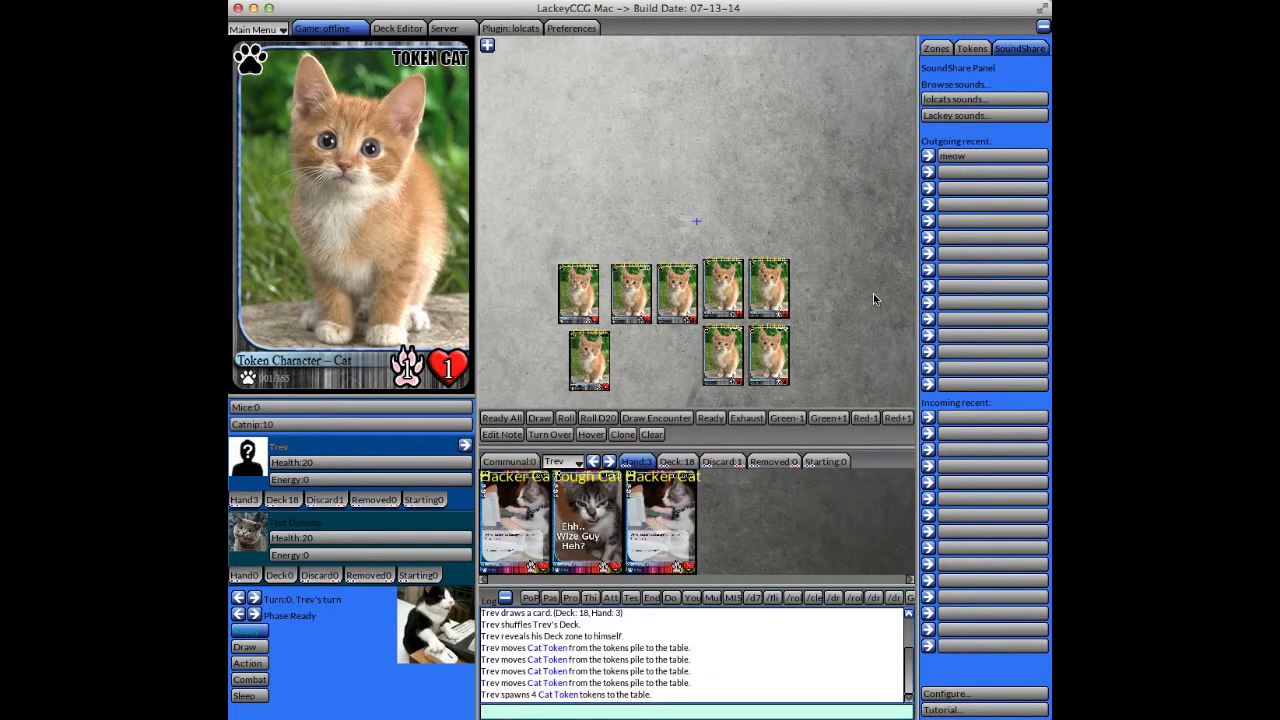
mouse_move(888, 504)
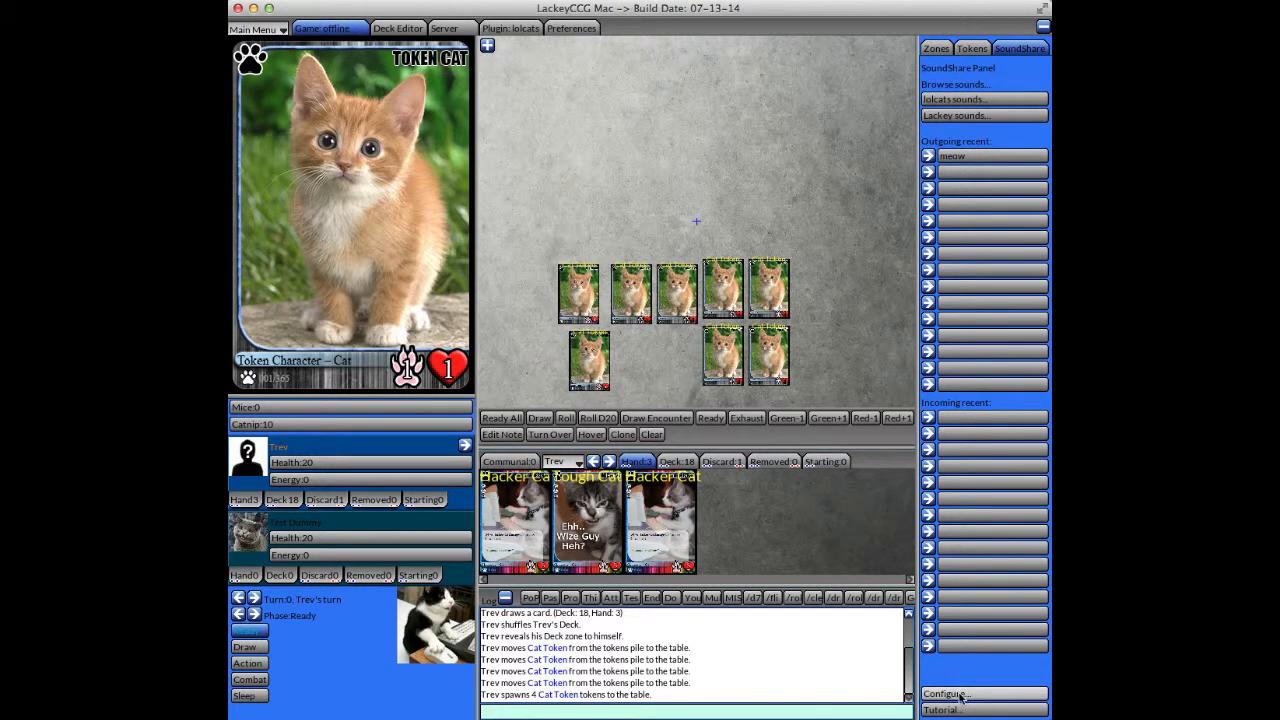
- In Chat & Macros preferences, append '.wav' to a canned message so it plays a sound
left_click(572, 28)
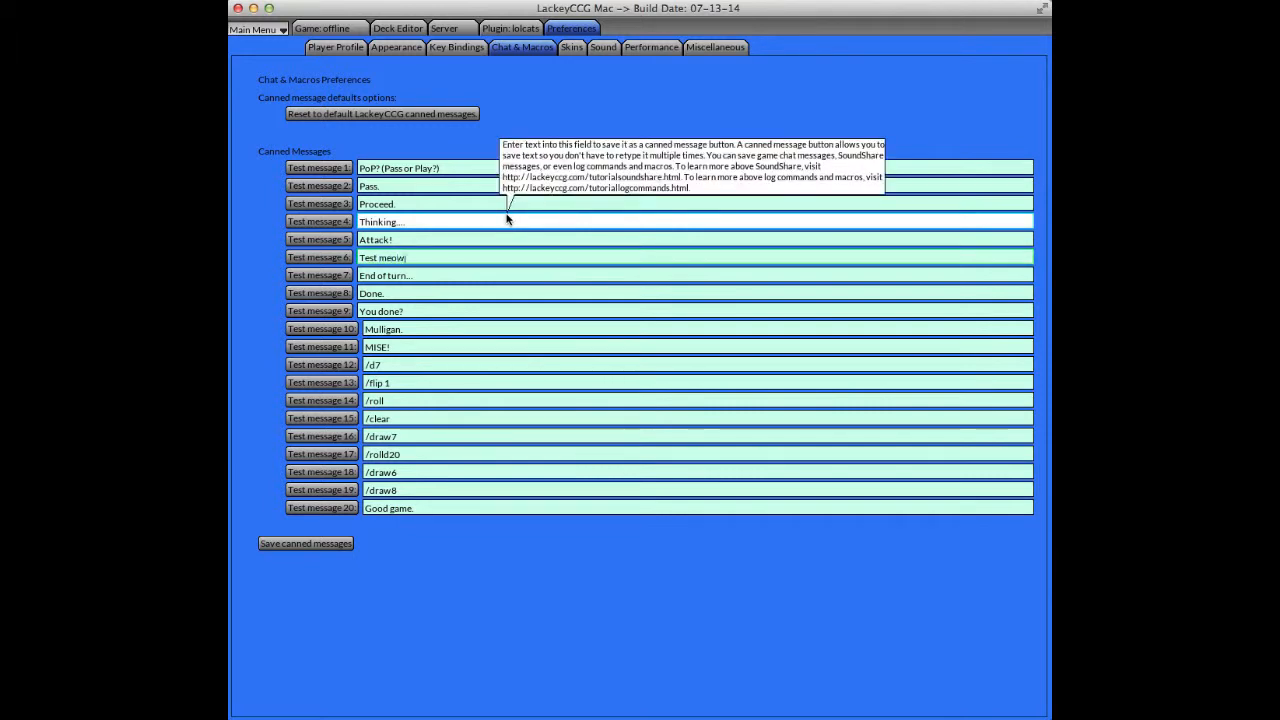
type(".wav")
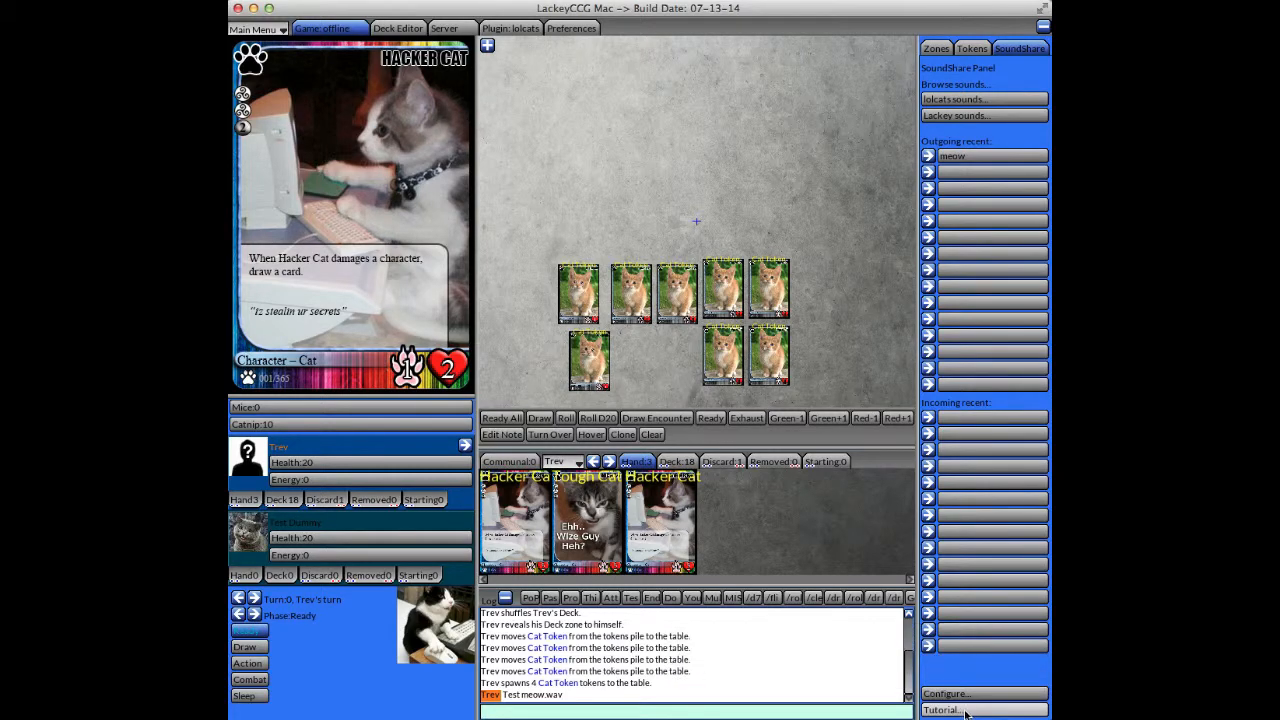
mouse_move(886, 216)
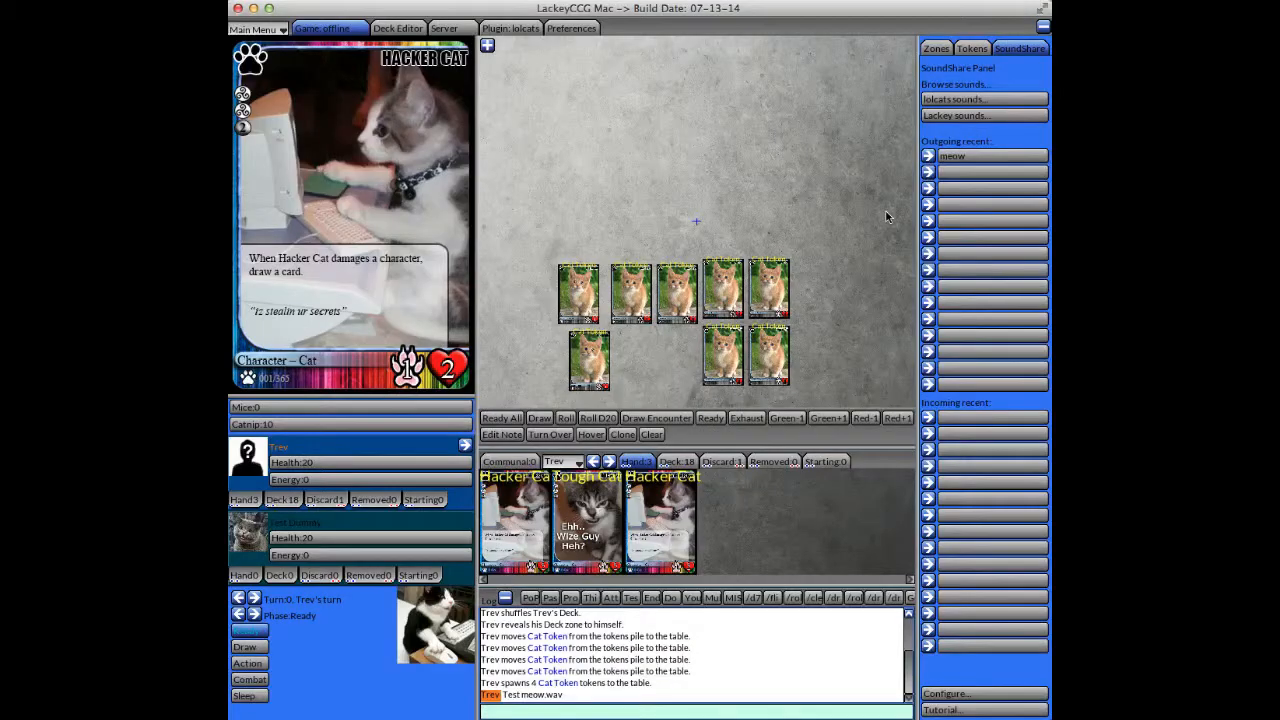